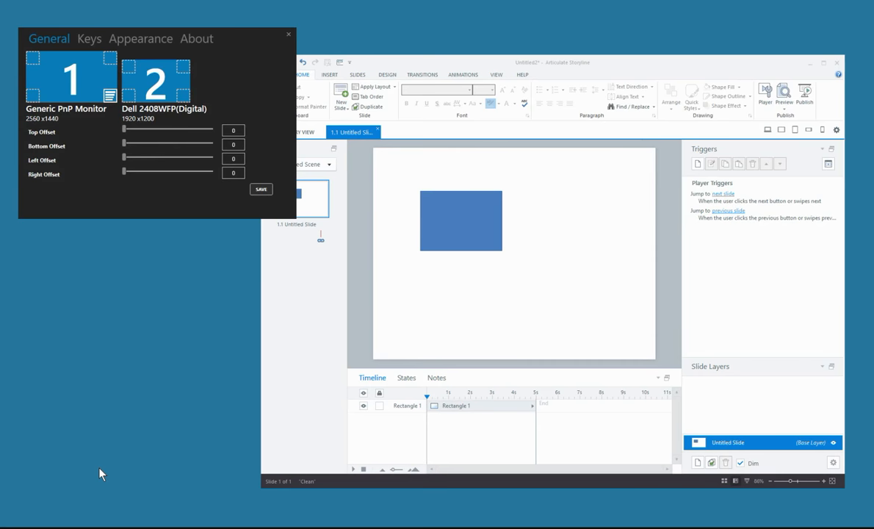
pyautogui.moveTo(155, 260)
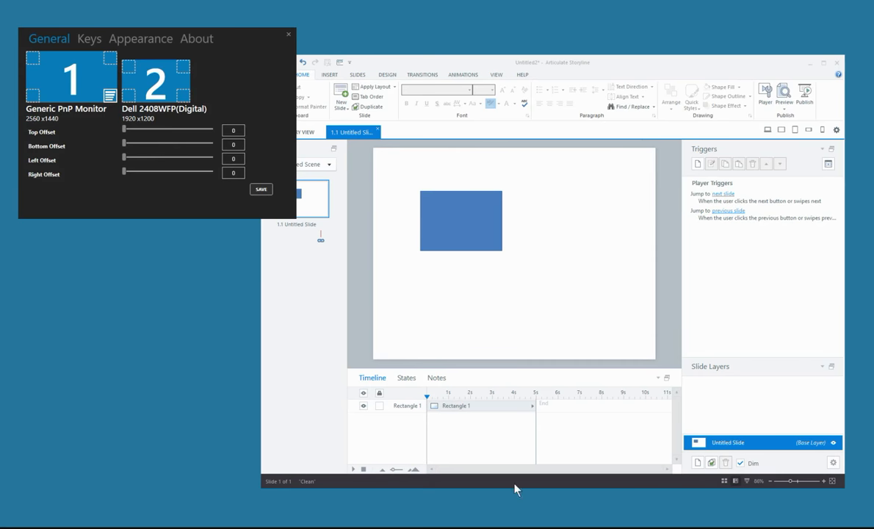
pyautogui.moveTo(141, 147)
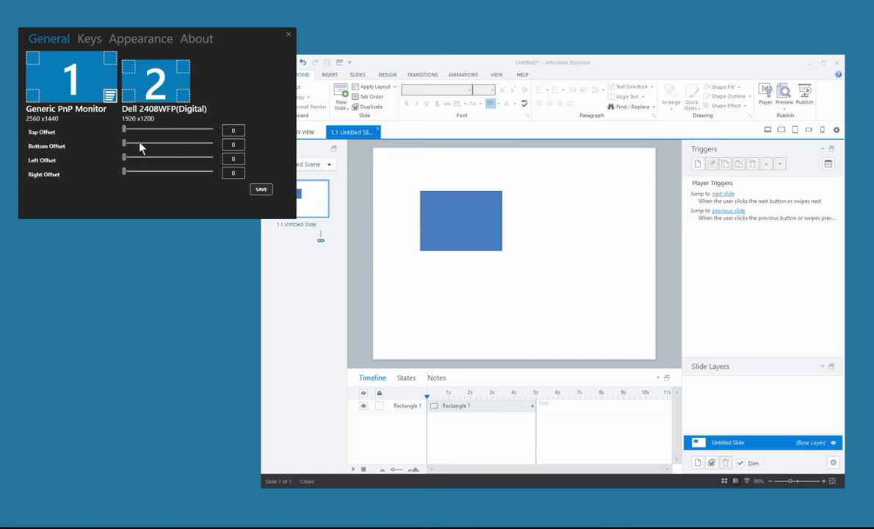
pyautogui.moveTo(150, 81)
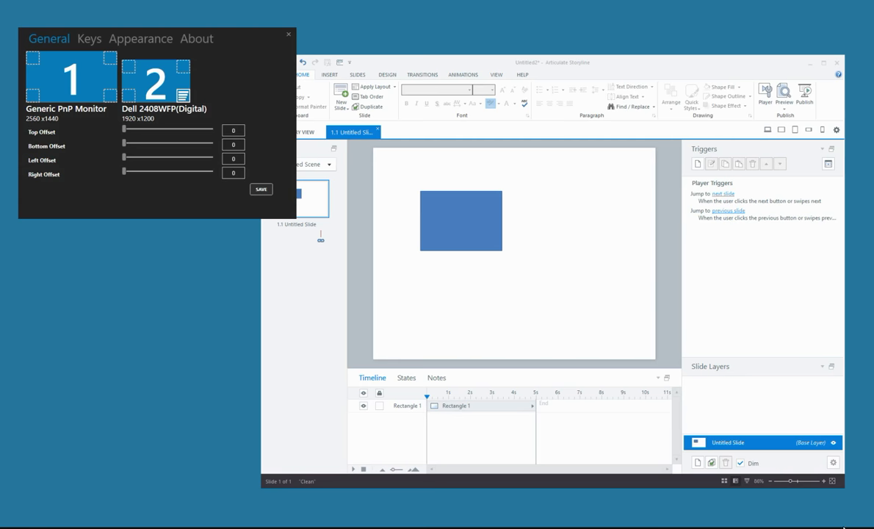
pyautogui.moveTo(690, 502)
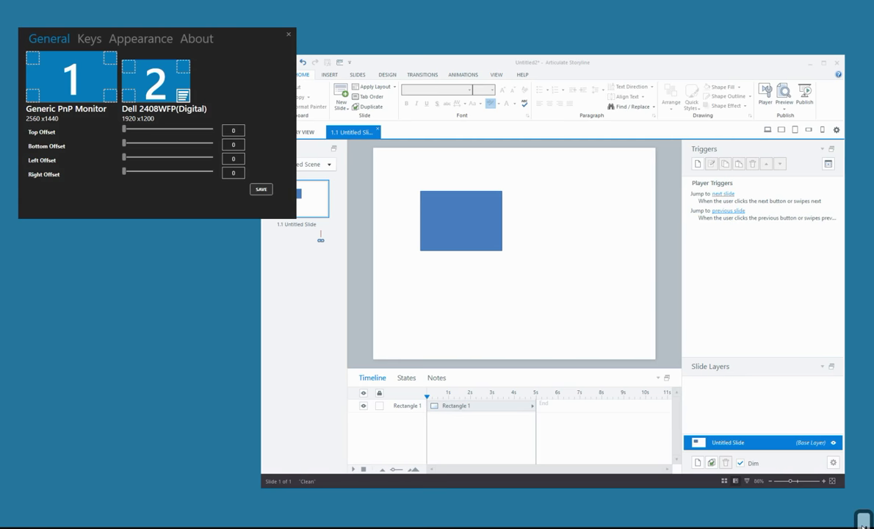
pyautogui.moveTo(512, 219)
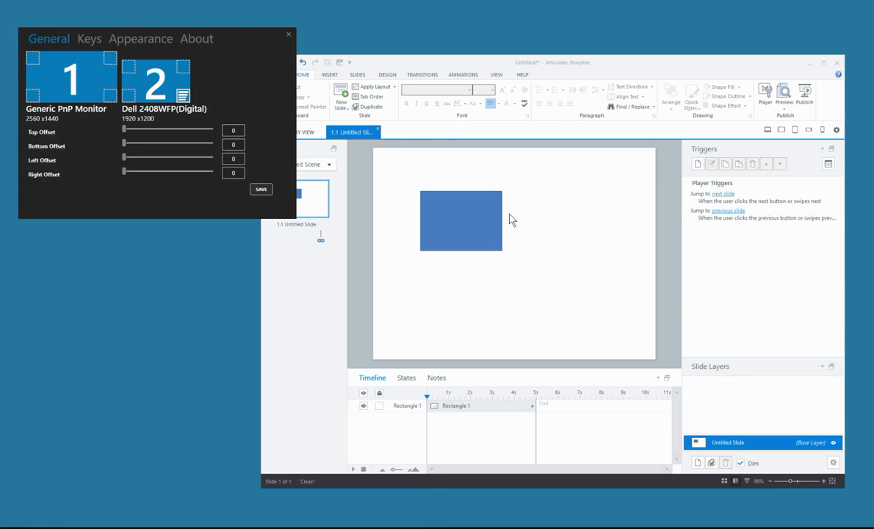
pyautogui.moveTo(109, 164)
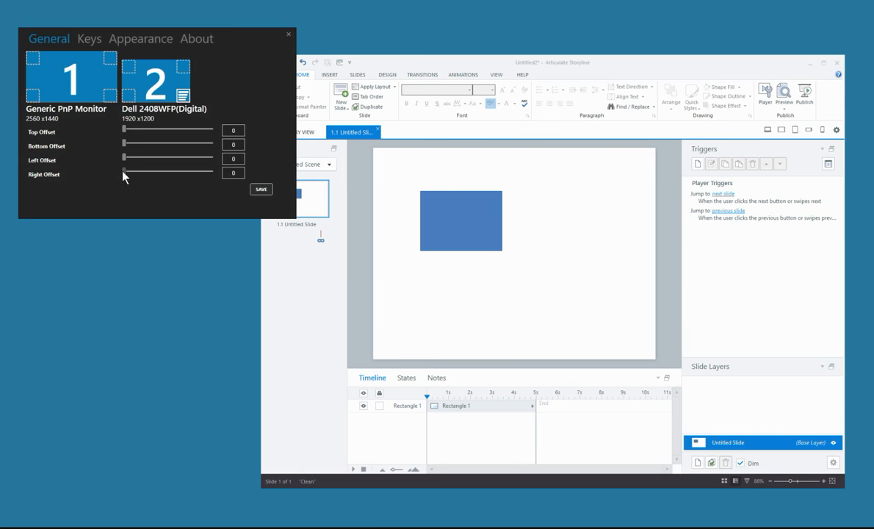
# Drag the second monitor's offsets to right 240 and bottom 200
pyautogui.moveTo(123, 172); pyautogui.dragTo(135, 172)
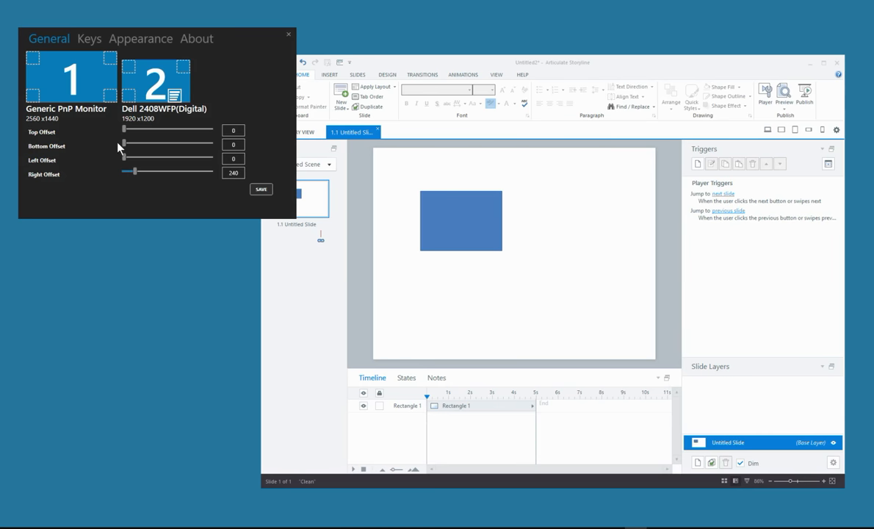
pyautogui.moveTo(123, 143); pyautogui.dragTo(139, 143)
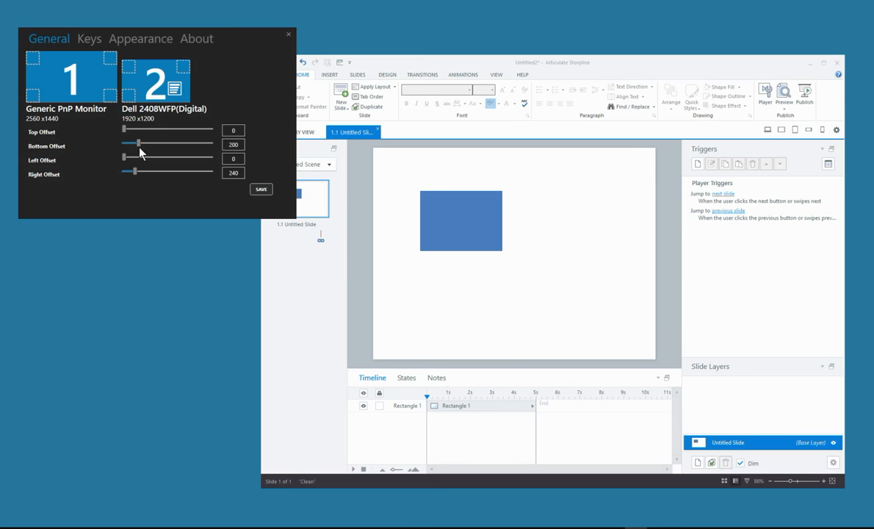
pyautogui.moveTo(247, 273)
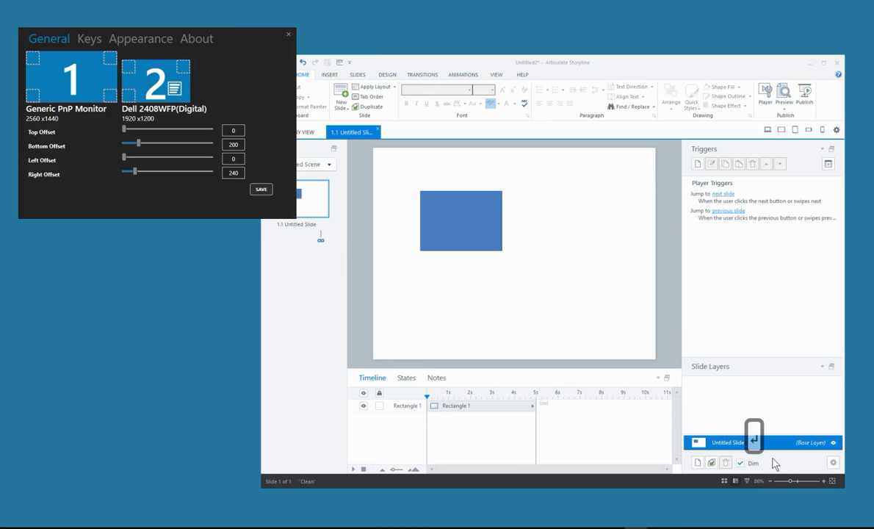
pyautogui.moveTo(144, 340)
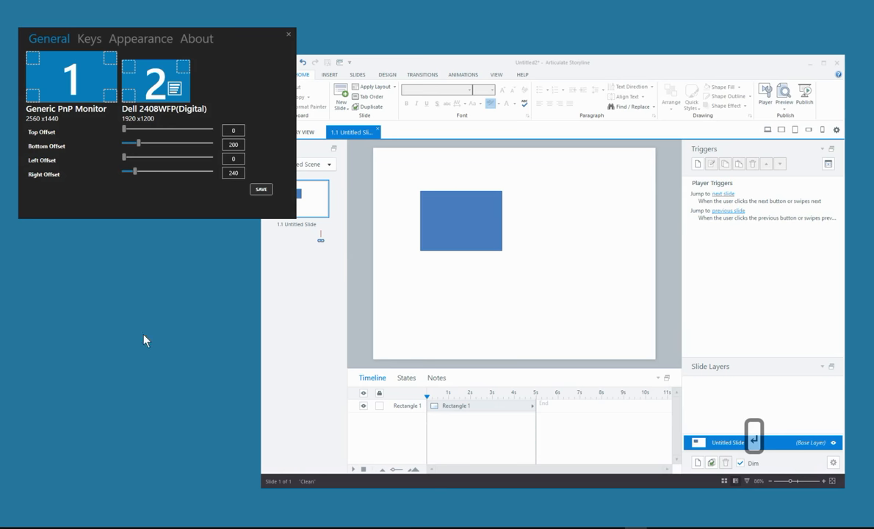
pyautogui.moveTo(255, 306)
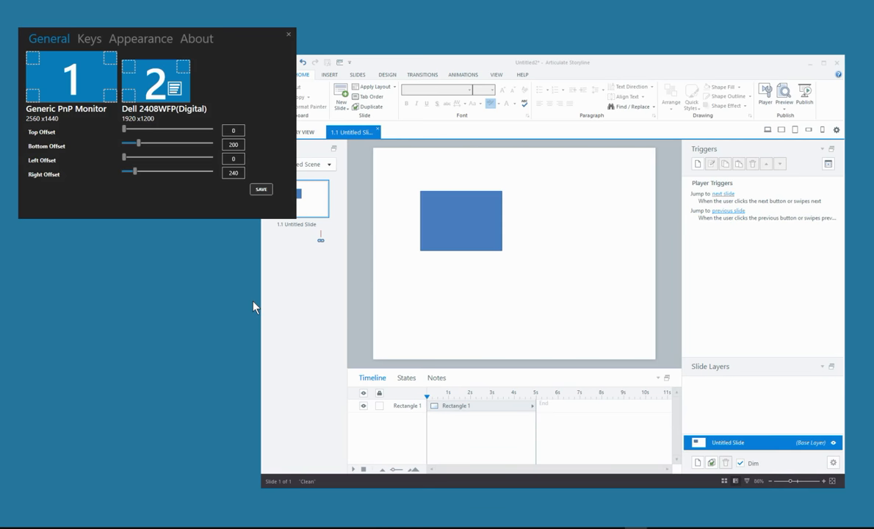
pyautogui.click(460, 221)
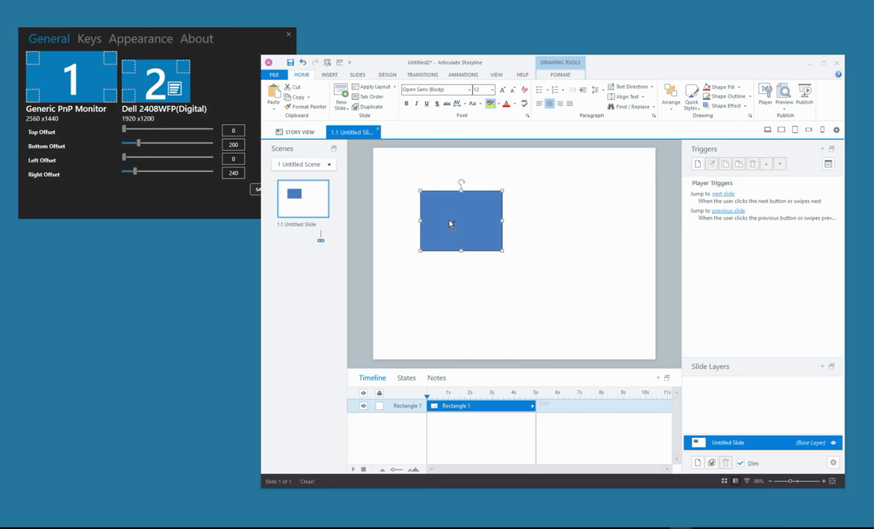
pyautogui.press('ctrl+x')
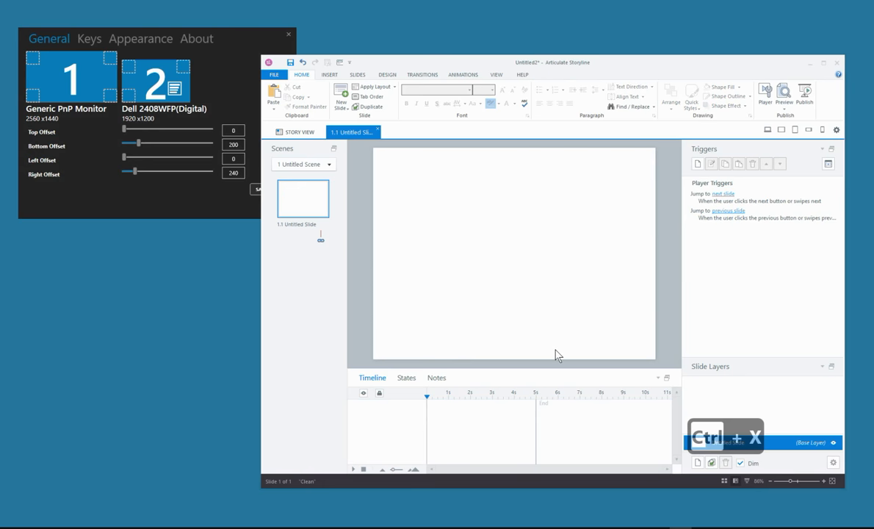
pyautogui.press('ctrl+v')
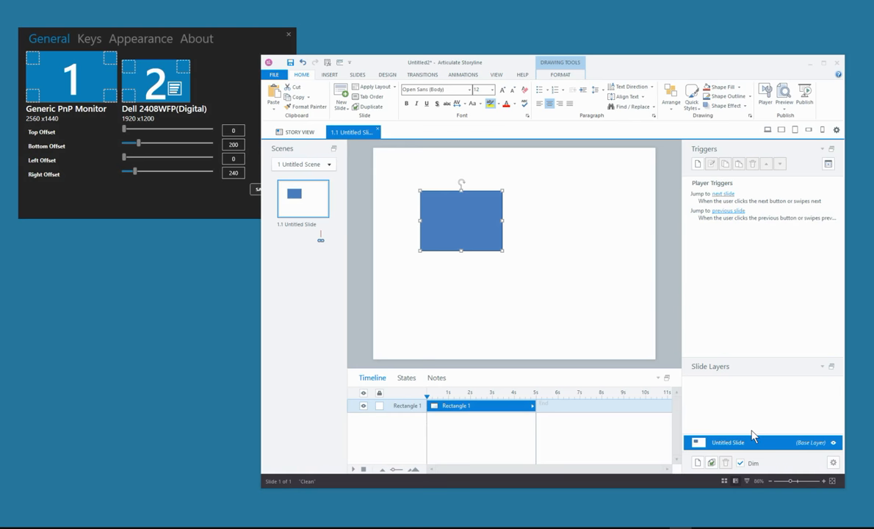
pyautogui.moveTo(726, 467)
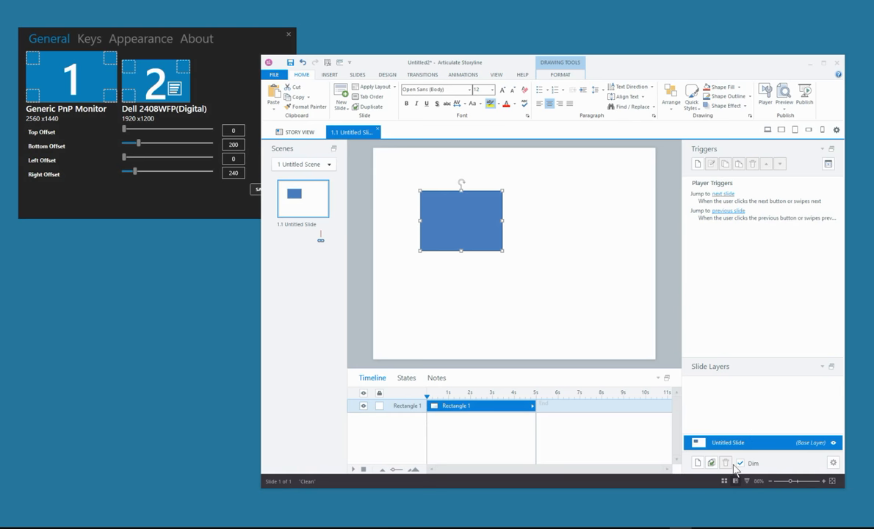
pyautogui.moveTo(555, 328)
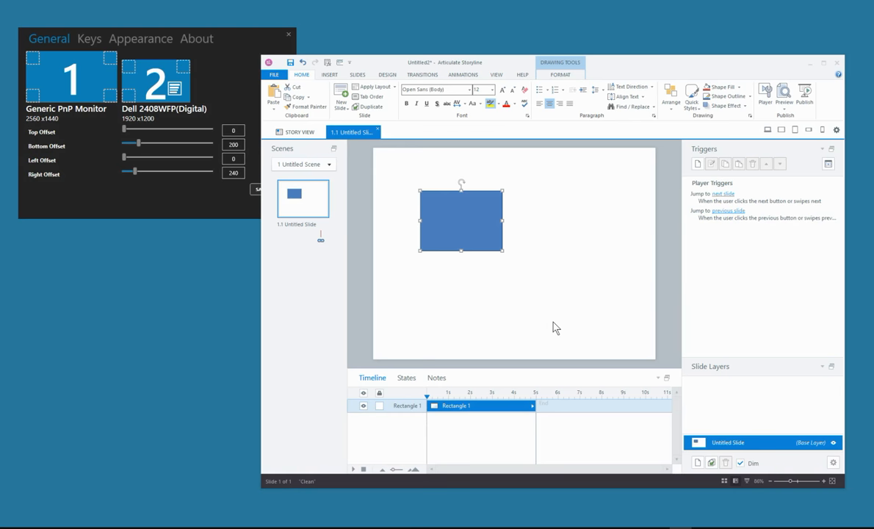
# Raise the right offset to 490 and bottom offset to 440, testing with paste keystrokes
pyautogui.press('ctrl+v')
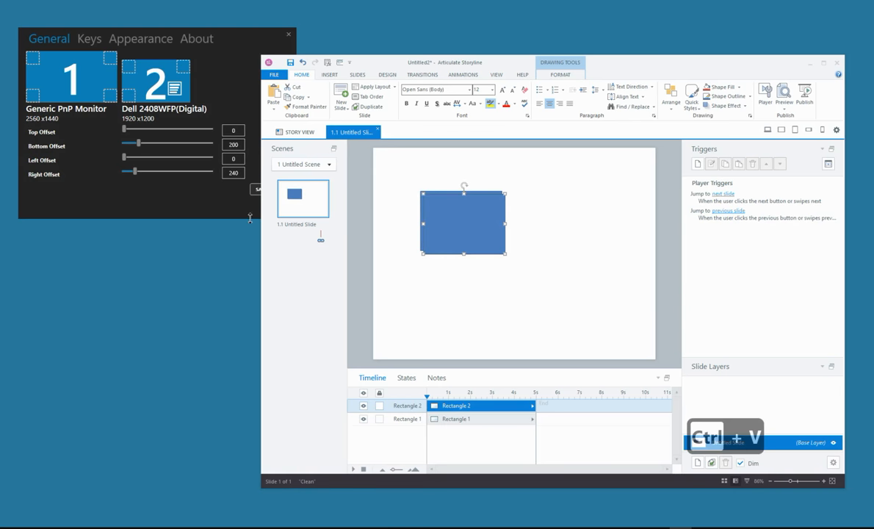
pyautogui.moveTo(136, 171); pyautogui.dragTo(147, 171)
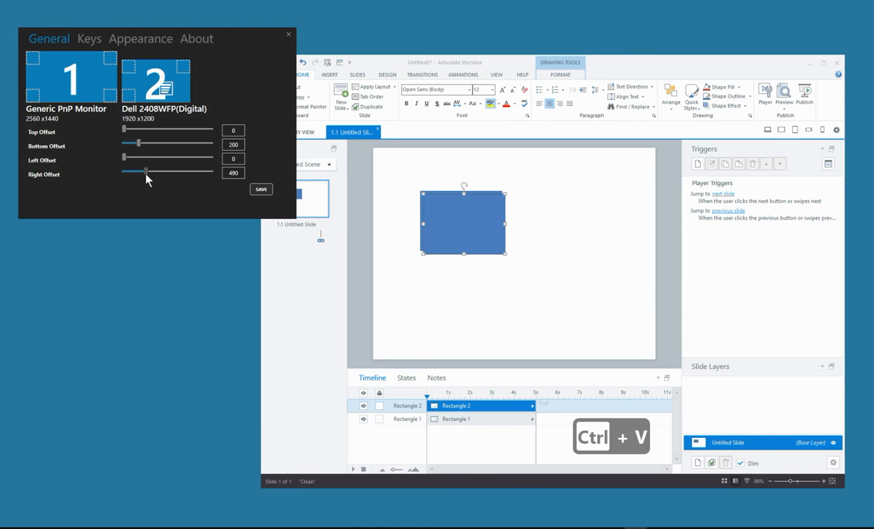
pyautogui.moveTo(138, 144); pyautogui.dragTo(131, 144)
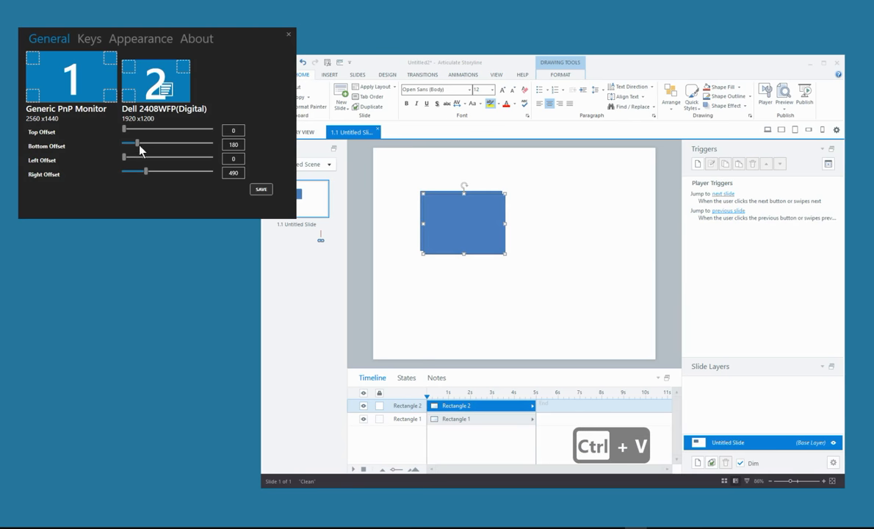
pyautogui.moveTo(136, 144); pyautogui.dragTo(156, 144)
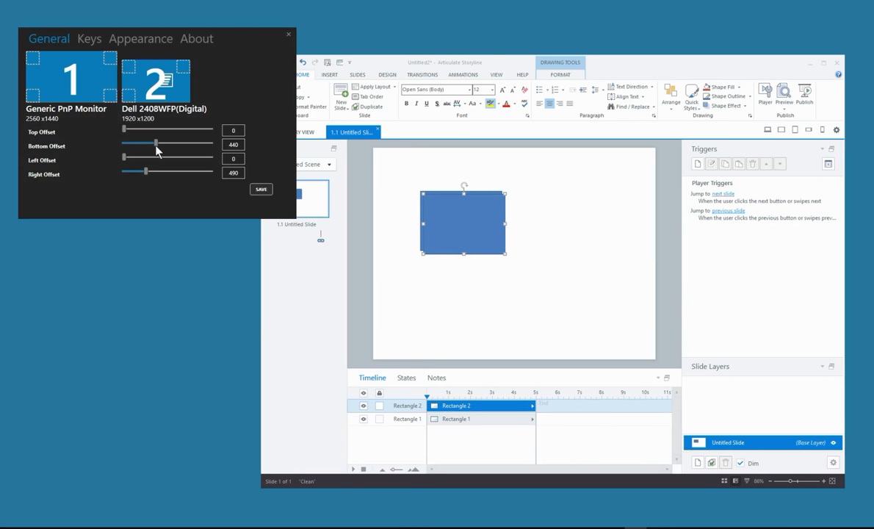
pyautogui.moveTo(238, 203)
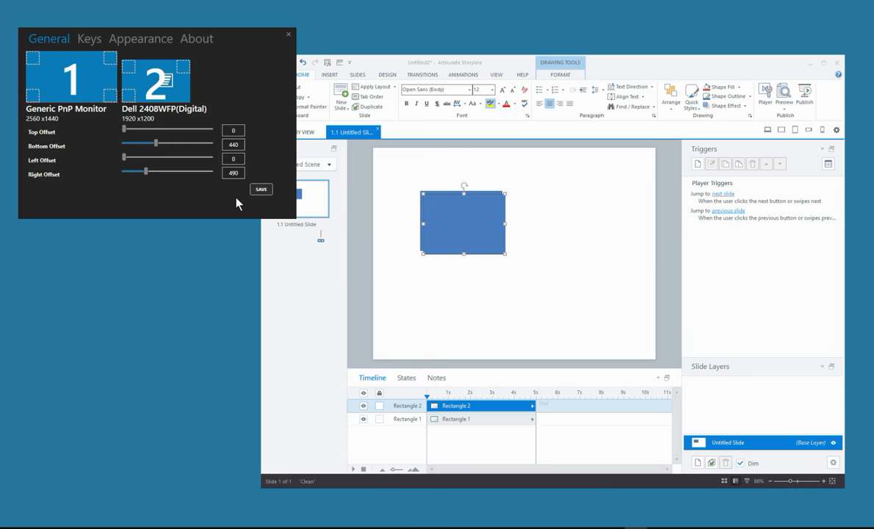
pyautogui.press('Ctrl+v')
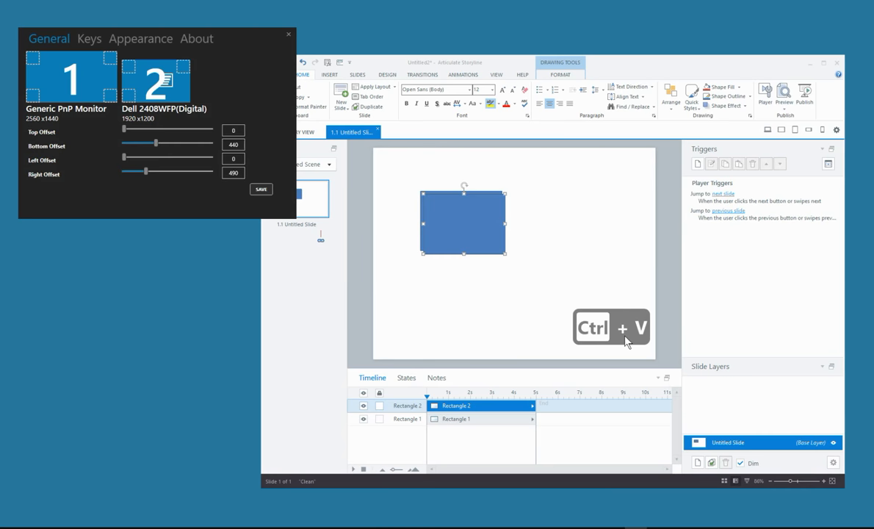
pyautogui.press('ctrl+v')
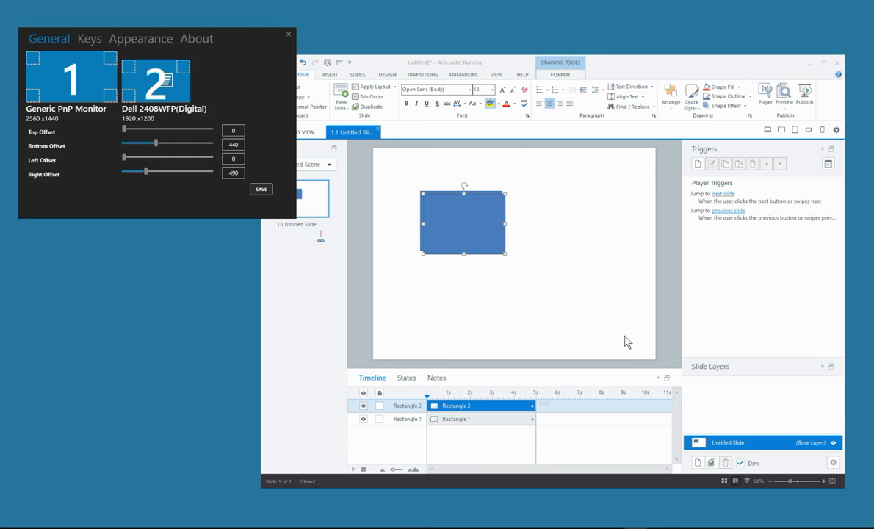
pyautogui.moveTo(747, 488)
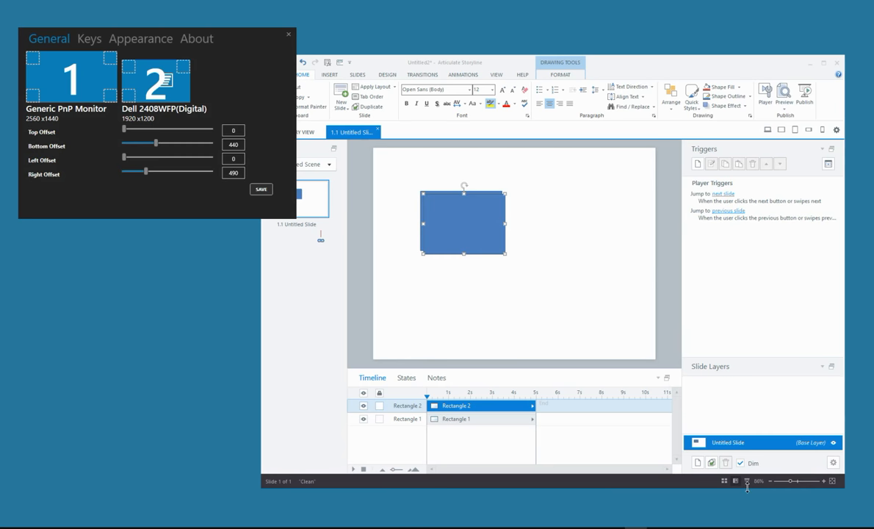
pyautogui.moveTo(162, 151)
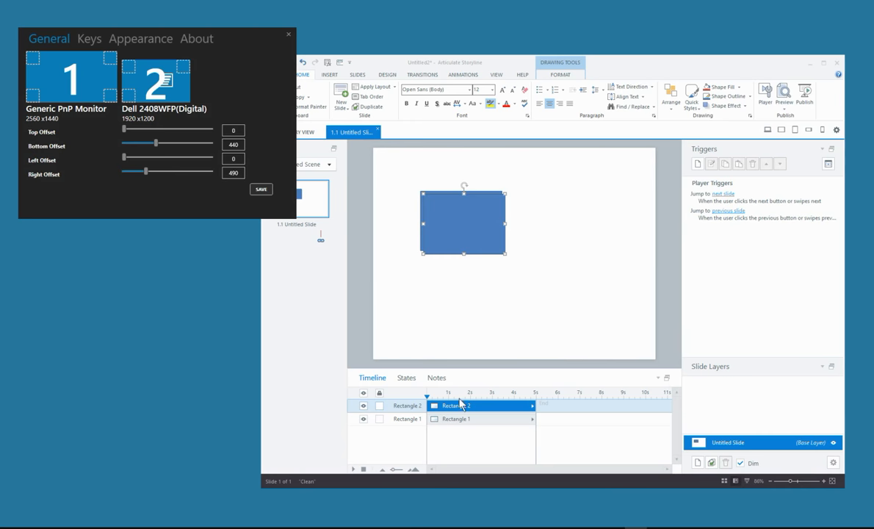
pyautogui.moveTo(475, 445)
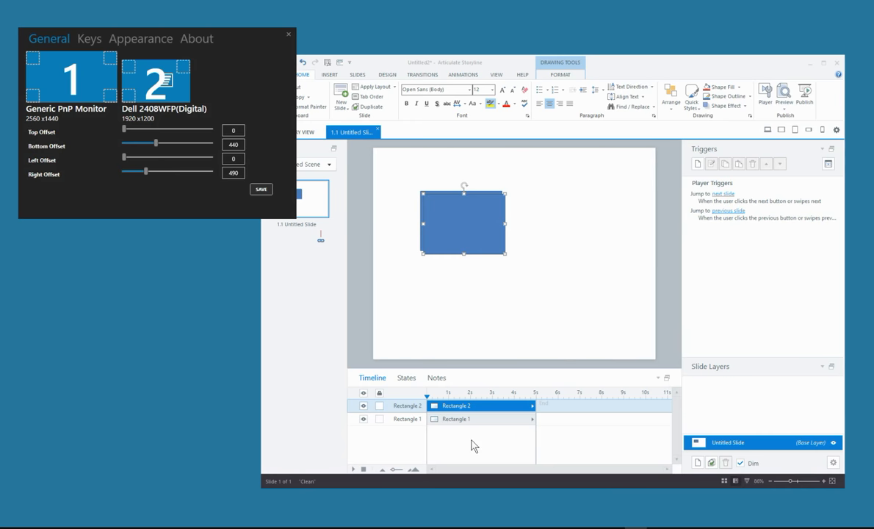
pyautogui.moveTo(602, 444)
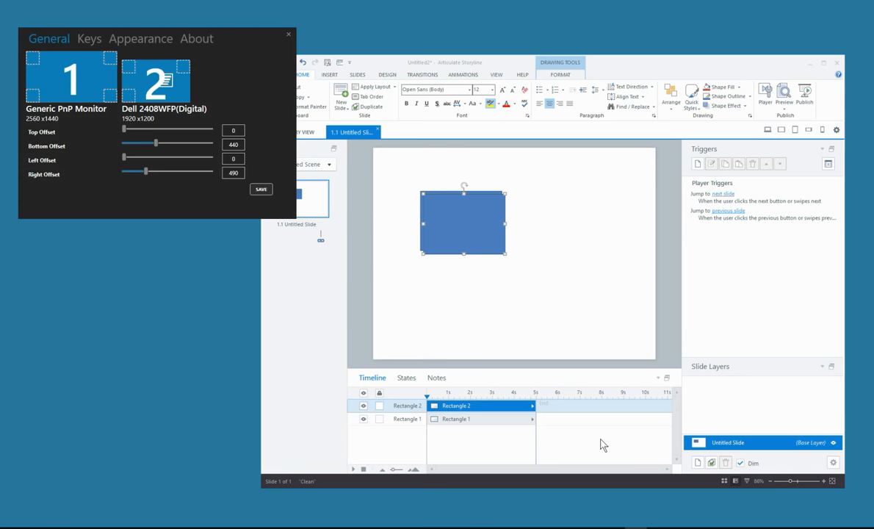
pyautogui.moveTo(156, 147)
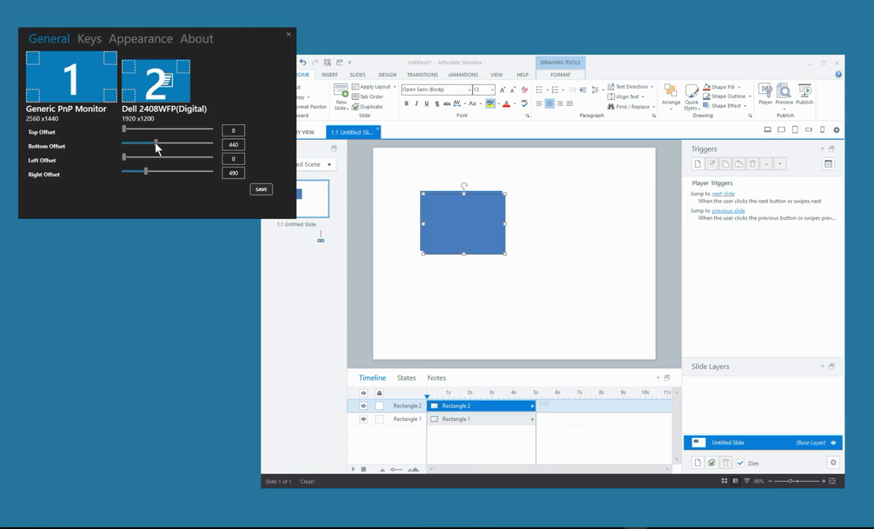
# Set the right offset to 730 and settle the bottom offset at 220, previewing with paste
pyautogui.moveTo(156, 143); pyautogui.dragTo(126, 143)
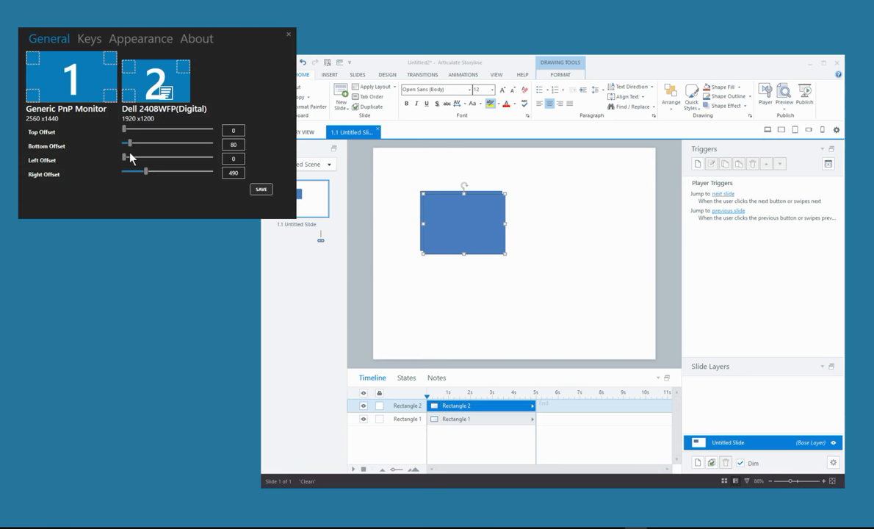
pyautogui.moveTo(145, 170); pyautogui.dragTo(155, 171)
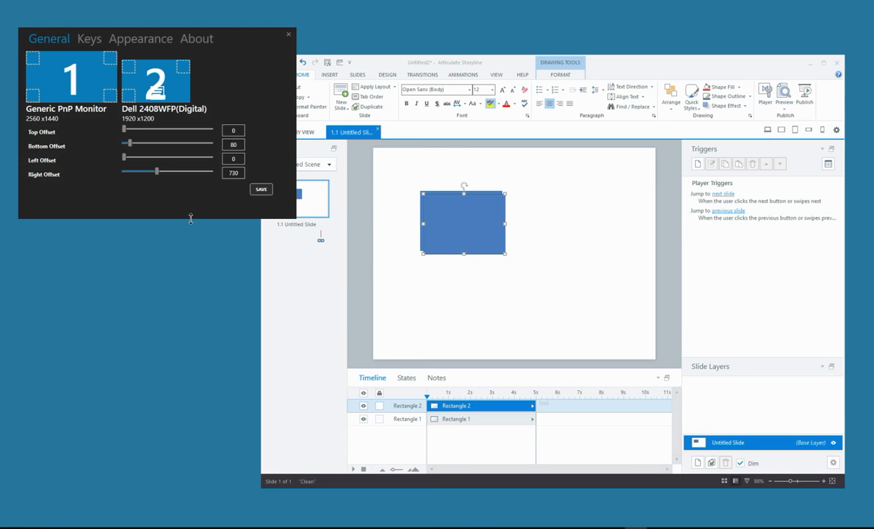
pyautogui.press('ctrl+v')
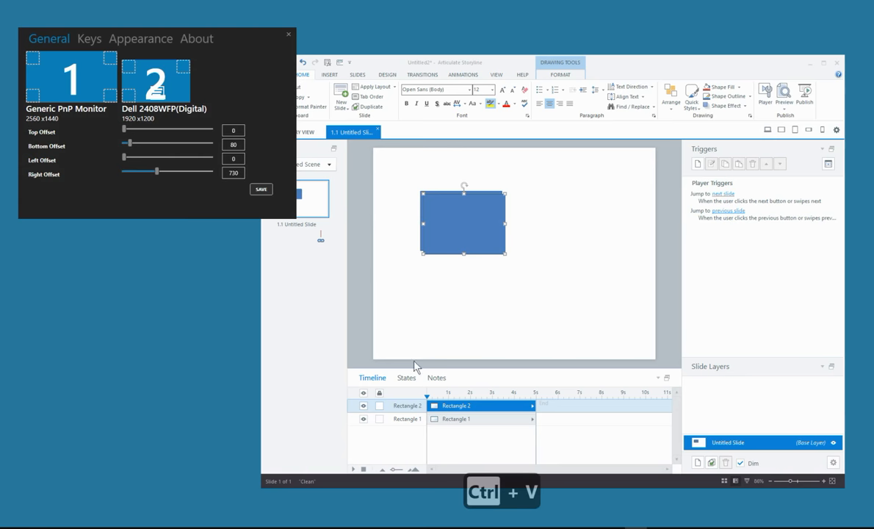
pyautogui.moveTo(476, 382)
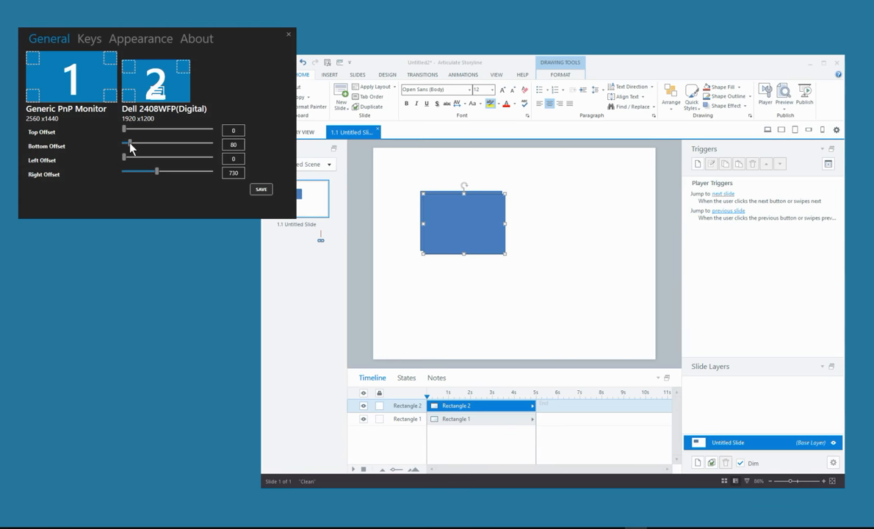
pyautogui.moveTo(129, 144); pyautogui.dragTo(147, 144)
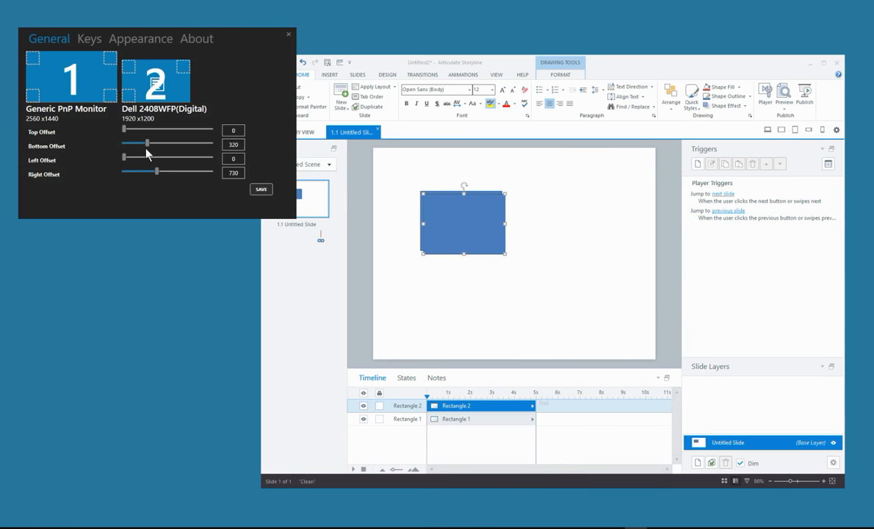
pyautogui.press('Ctrl+V')
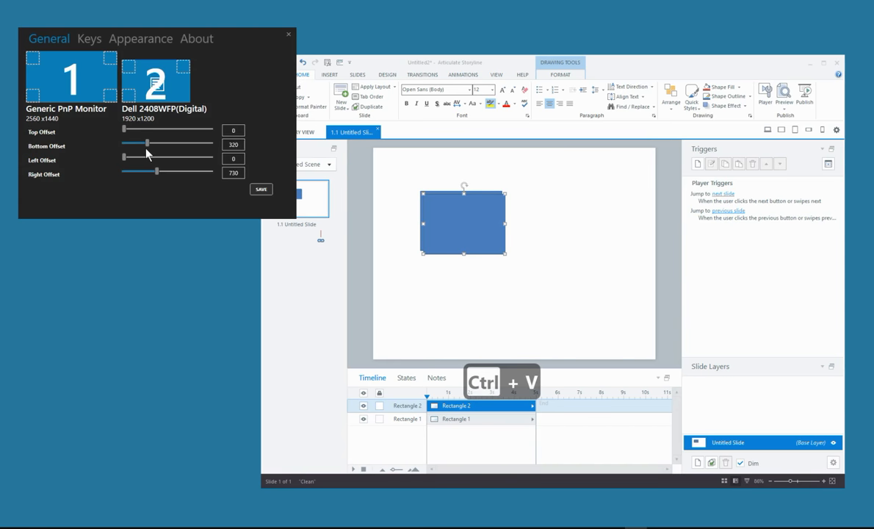
pyautogui.moveTo(146, 143); pyautogui.dragTo(140, 143)
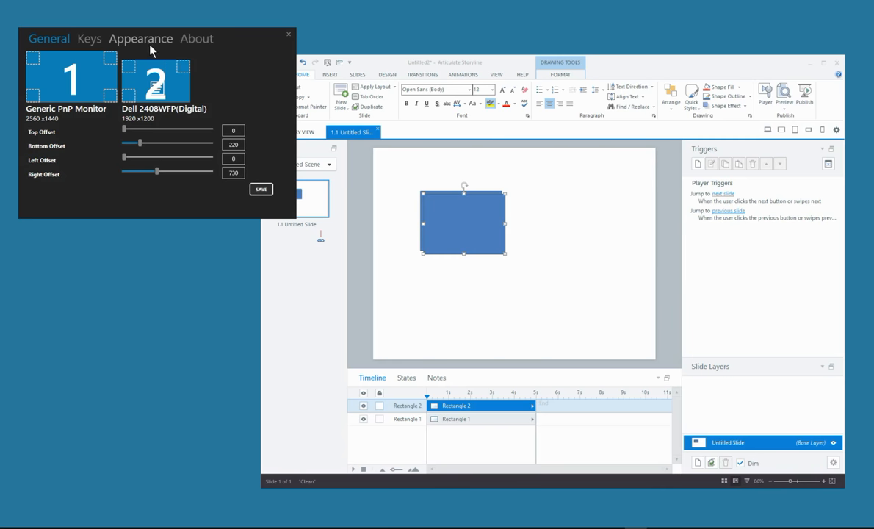
# In Appearance, tick Shortcuts Only, set text width 1000, opacity 1, font size 120
pyautogui.click(145, 39)
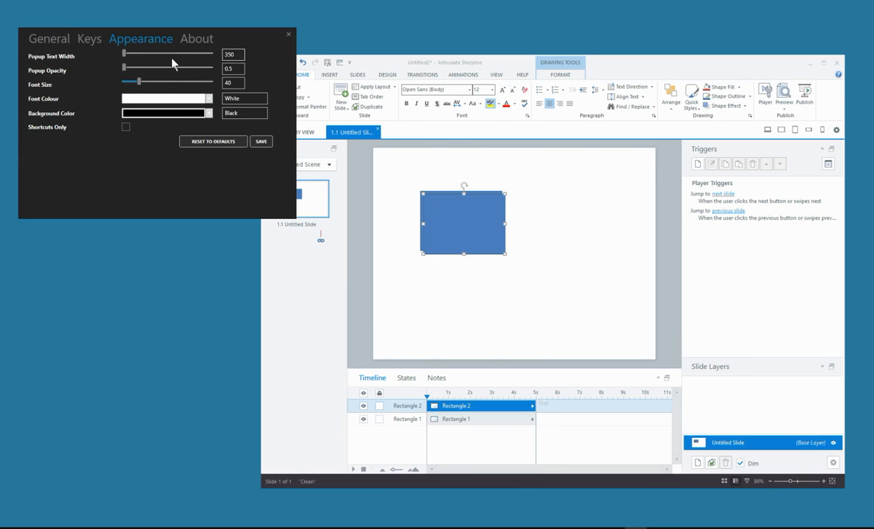
pyautogui.moveTo(125, 52); pyautogui.dragTo(147, 53)
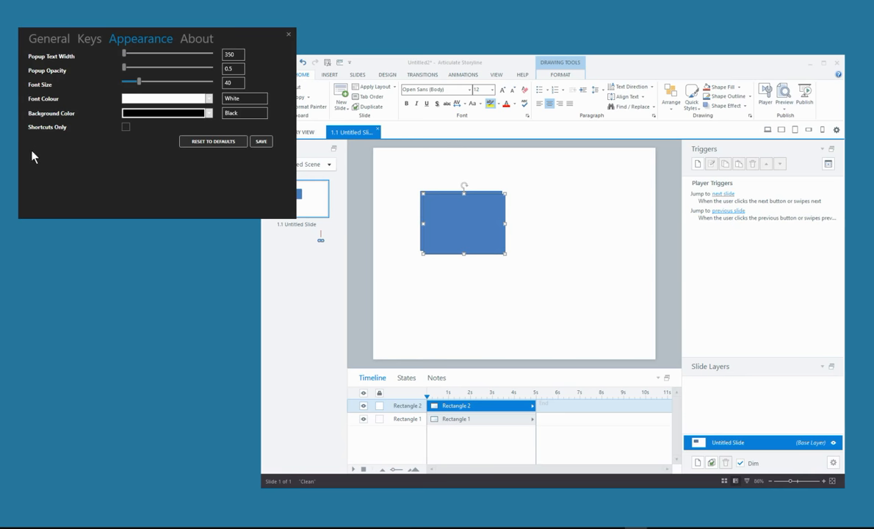
pyautogui.moveTo(120, 138)
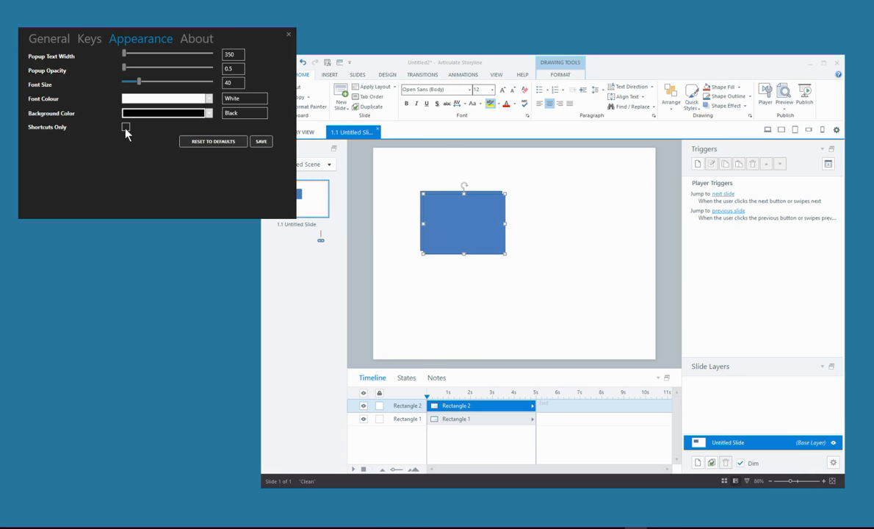
pyautogui.click(125, 127)
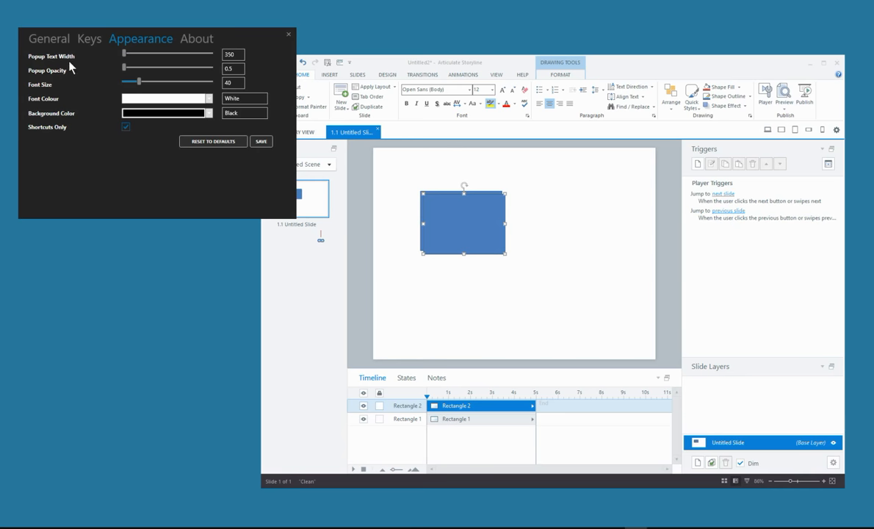
pyautogui.moveTo(89, 65)
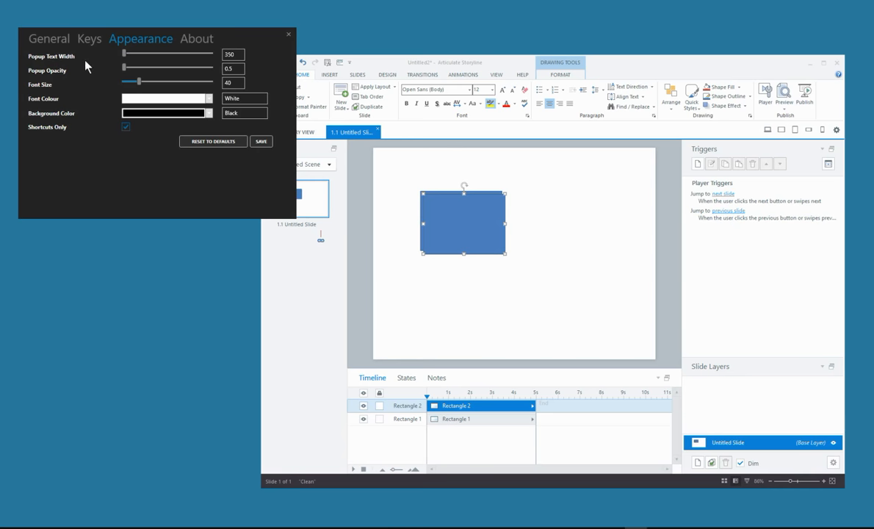
pyautogui.click(237, 54)
pyautogui.write('1000')
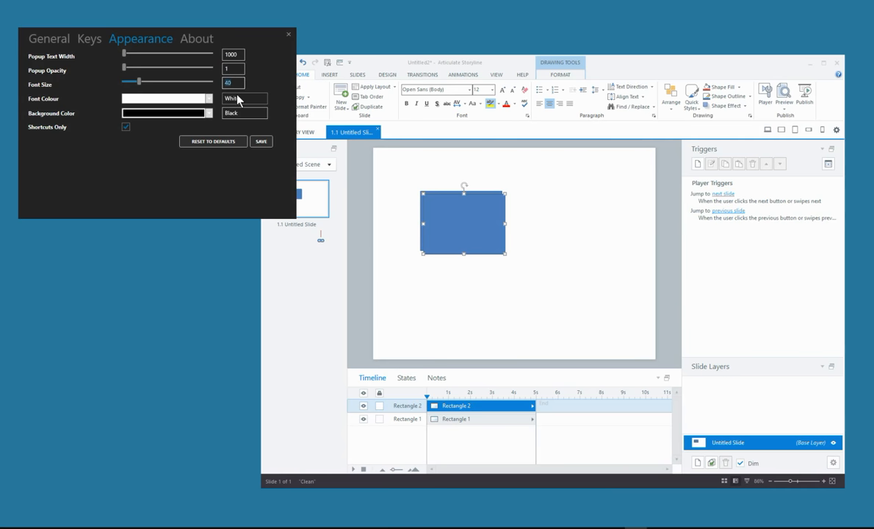
pyautogui.write('120')
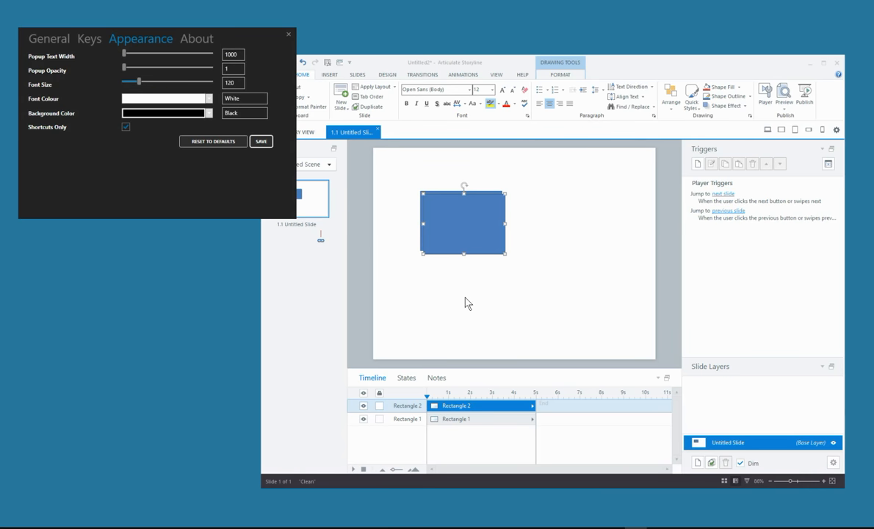
pyautogui.press('Ctrl+v')
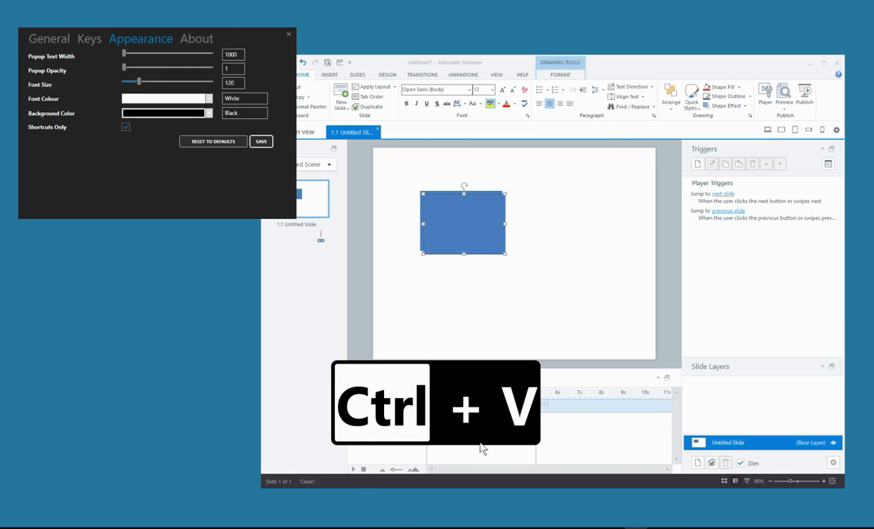
pyautogui.moveTo(484, 425)
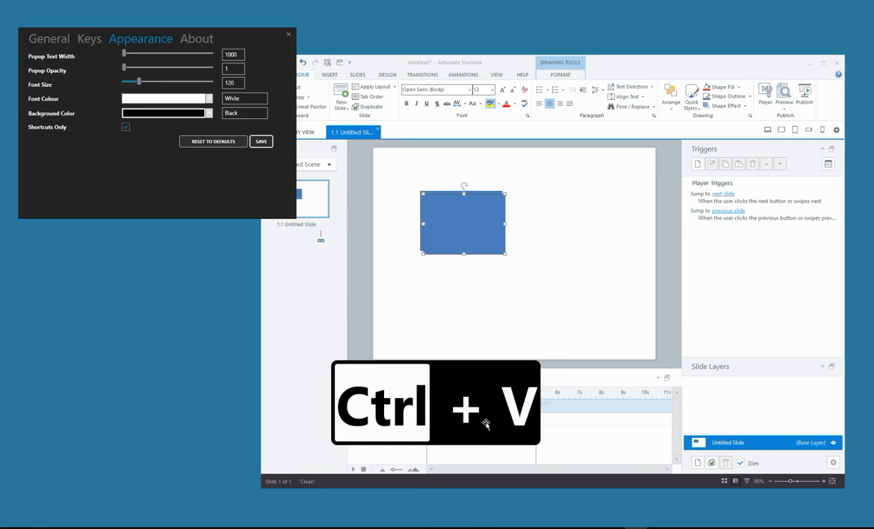
pyautogui.moveTo(465, 424)
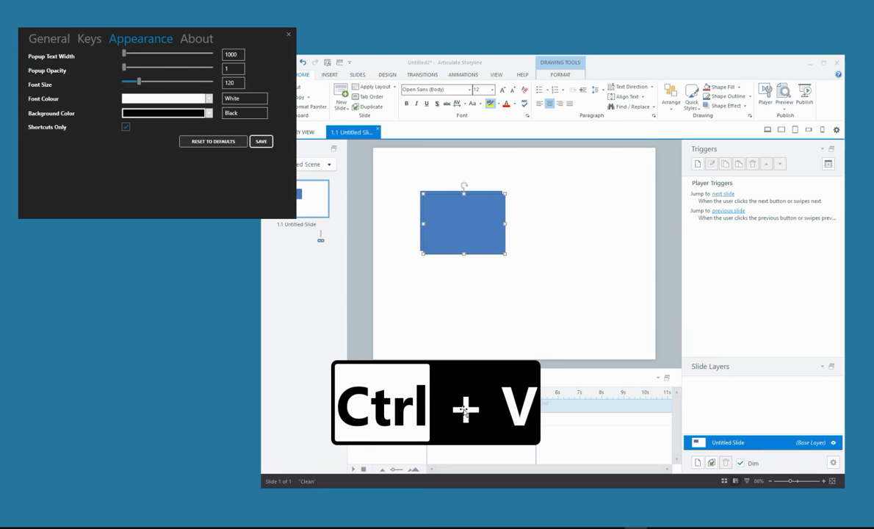
pyautogui.press('ctrl+v')
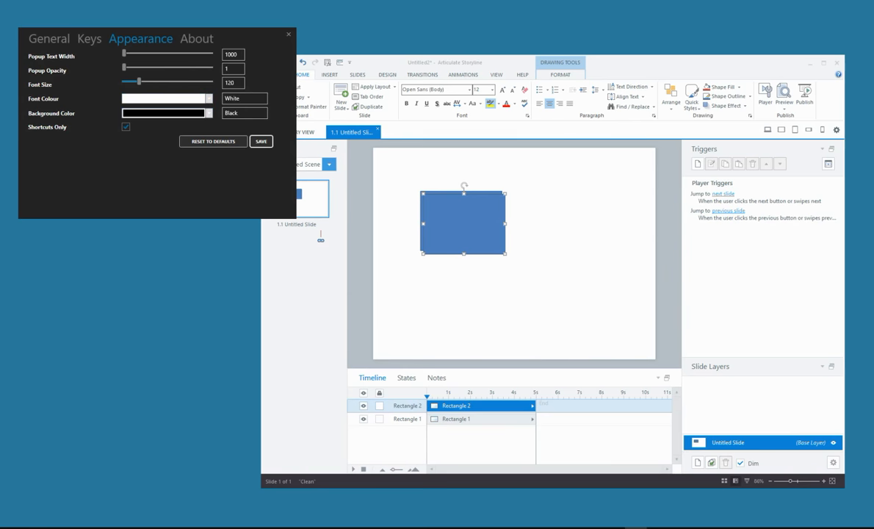
pyautogui.moveTo(105, 337)
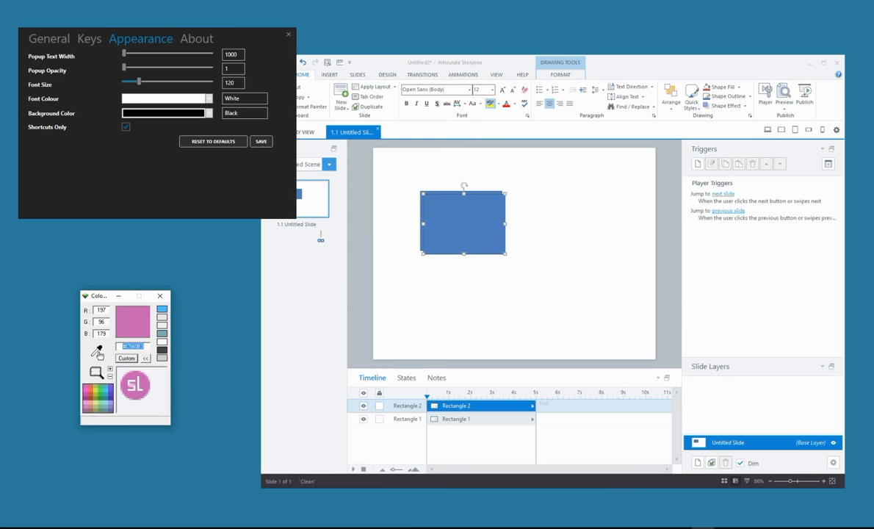
# Paste the copied #C560B3 code into Background Color and preview the pink overlay
pyautogui.press('Ctrl+c')
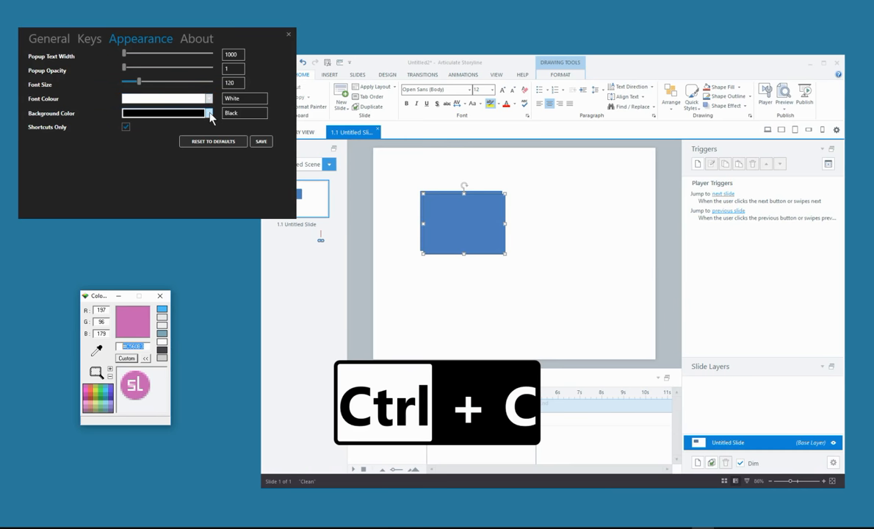
pyautogui.click(210, 113)
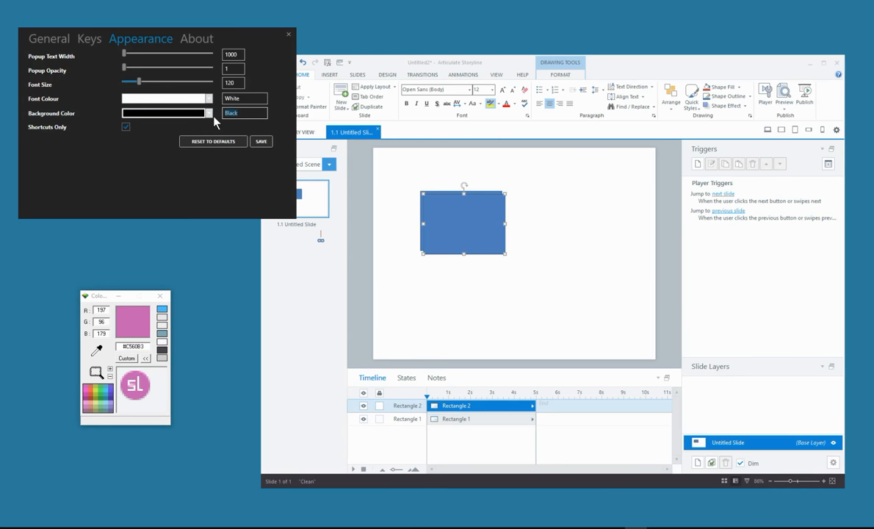
pyautogui.press('ctrl+v')
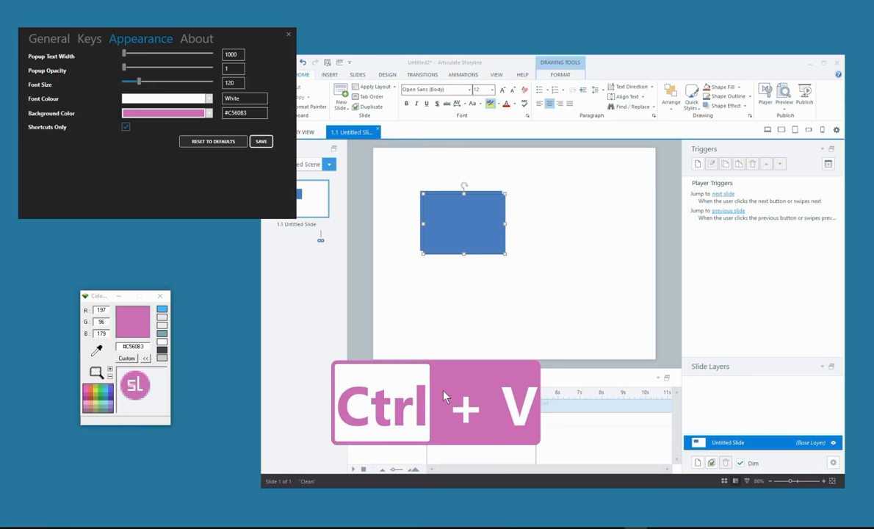
pyautogui.press('ctrl+v')
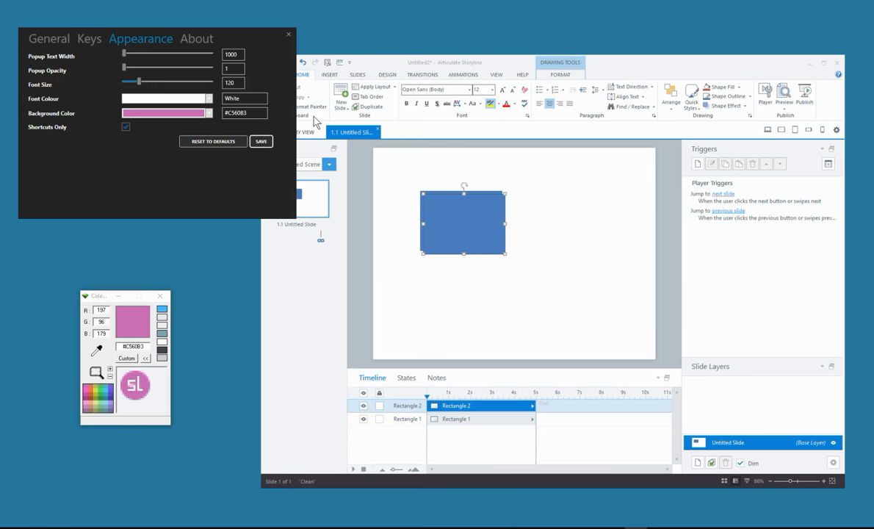
pyautogui.moveTo(387, 258)
pyautogui.write('0.5')
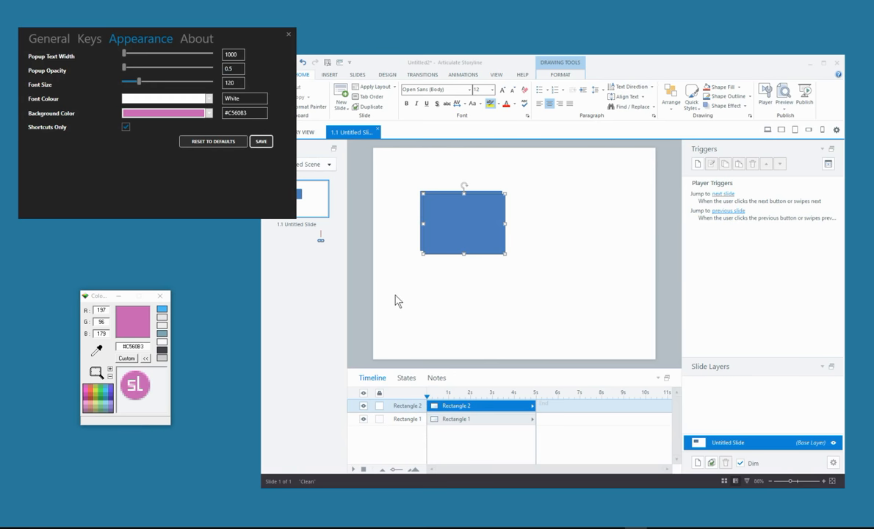
# Preview the overlay at 0.5 opacity, then again at 0.75
pyautogui.press('Ctrl+v')
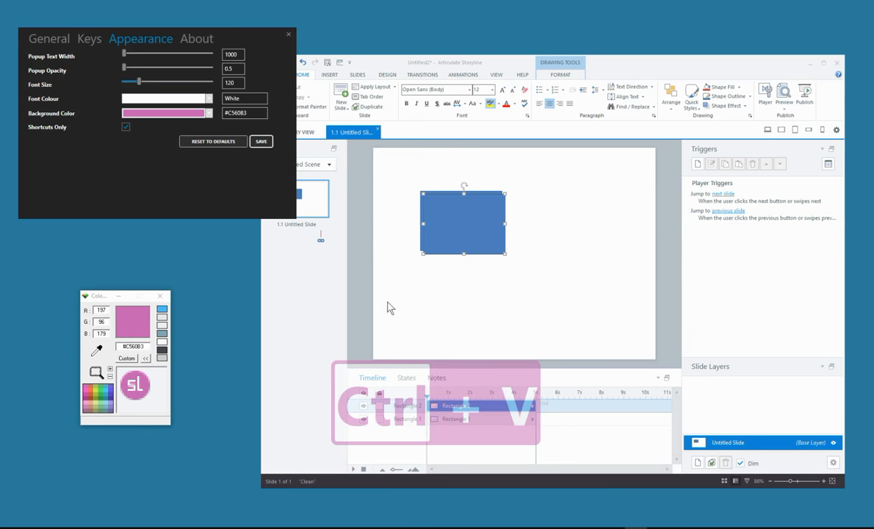
pyautogui.moveTo(205, 76)
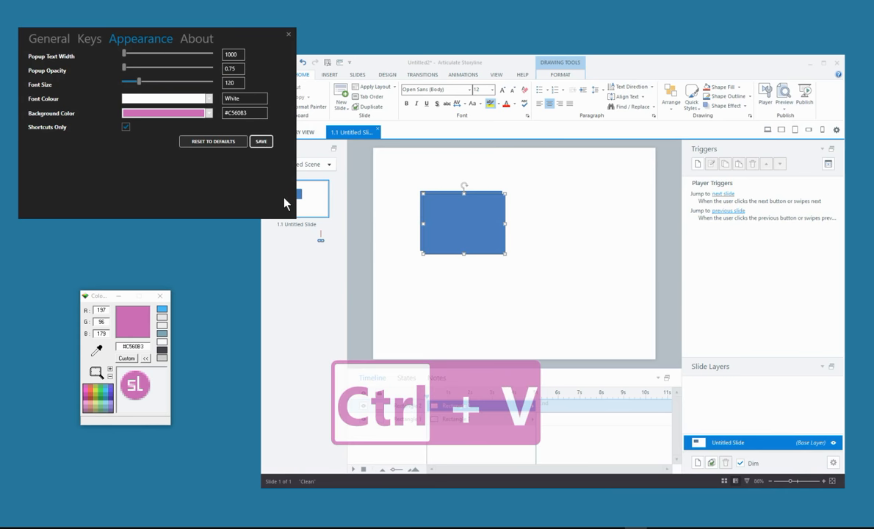
pyautogui.moveTo(454, 402)
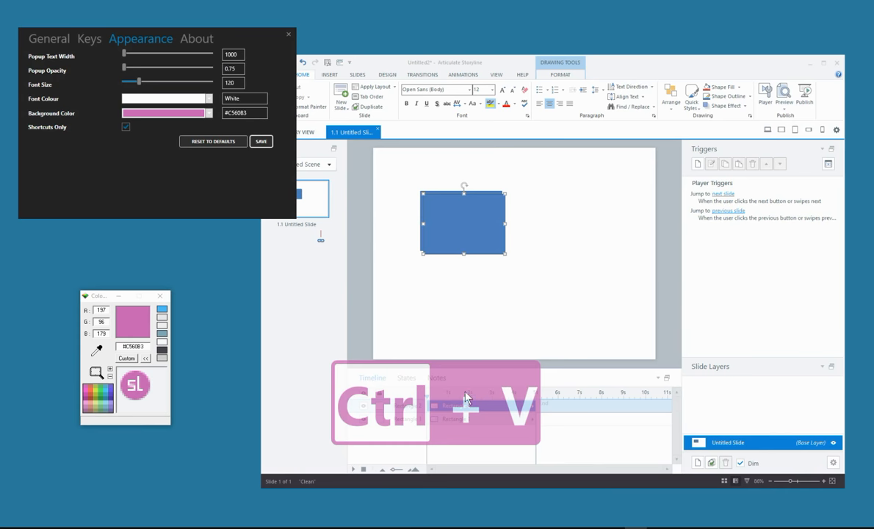
pyautogui.press('ctrl+v')
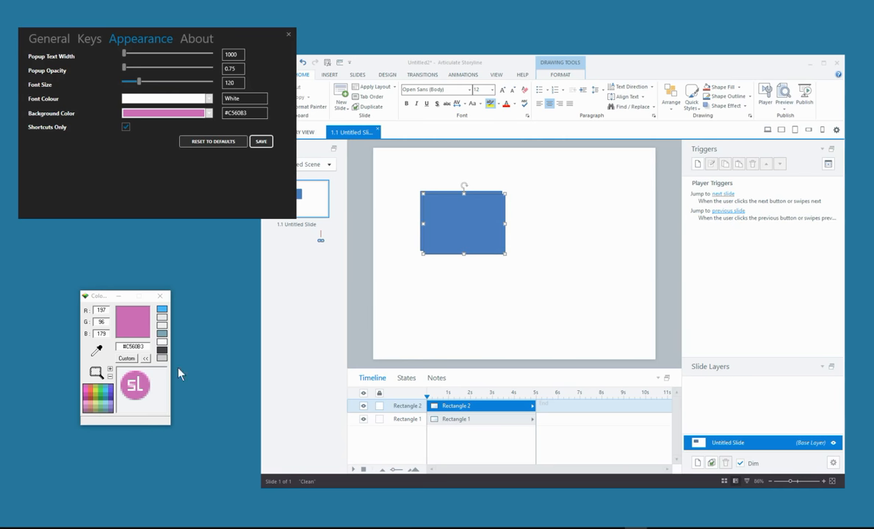
pyautogui.moveTo(488, 389)
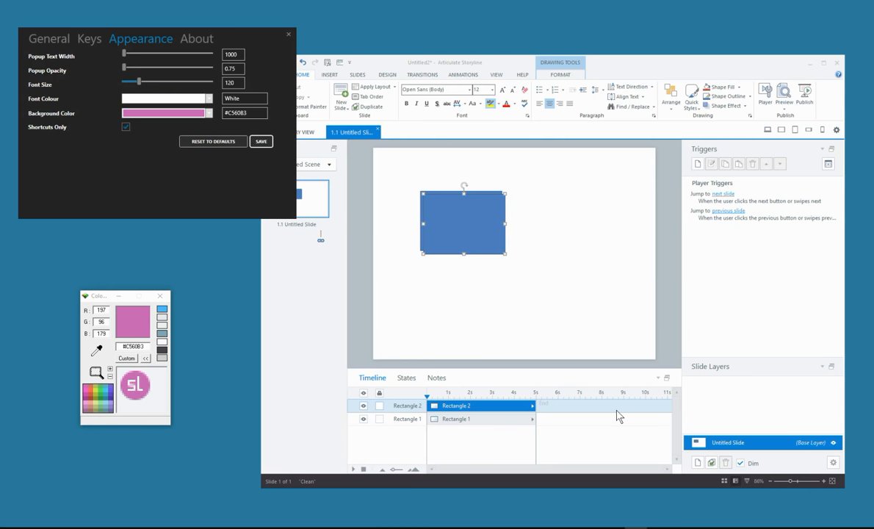
pyautogui.moveTo(595, 425)
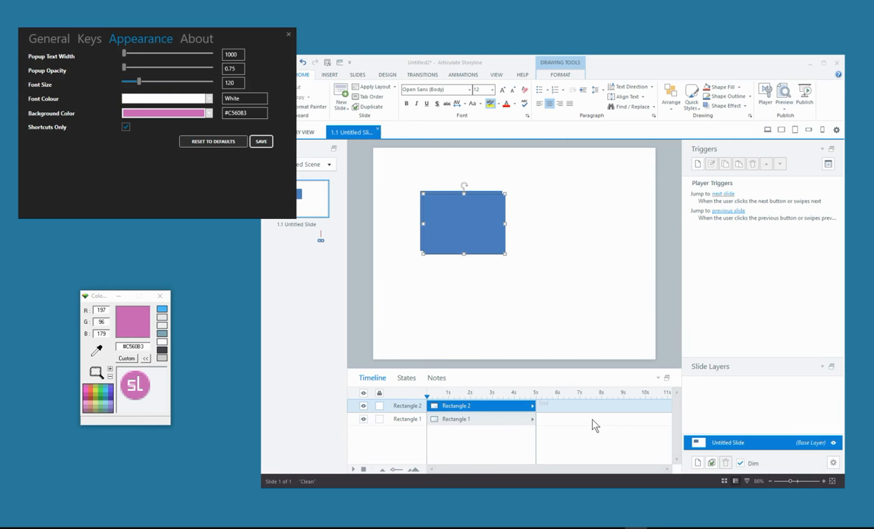
# Untick Shortcuts Only, then start a test text box on the Storyline slide
pyautogui.click(125, 127)
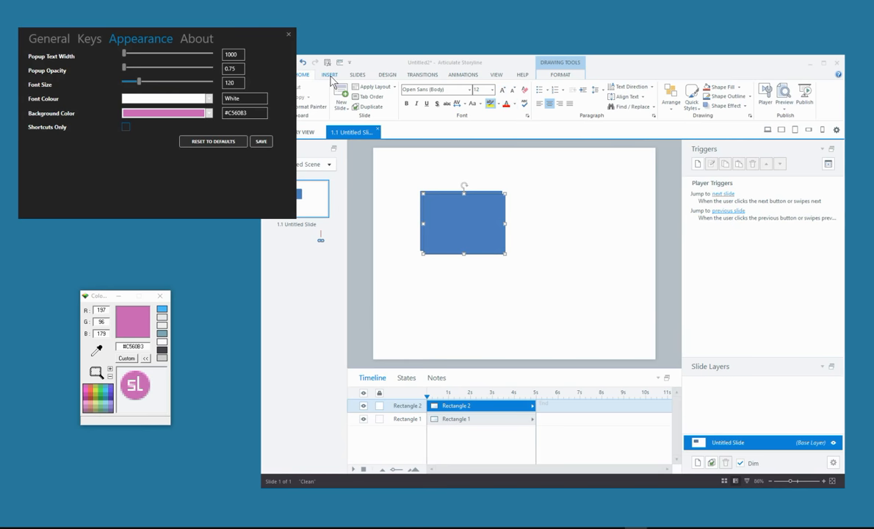
pyautogui.click(329, 74)
pyautogui.write('2000')
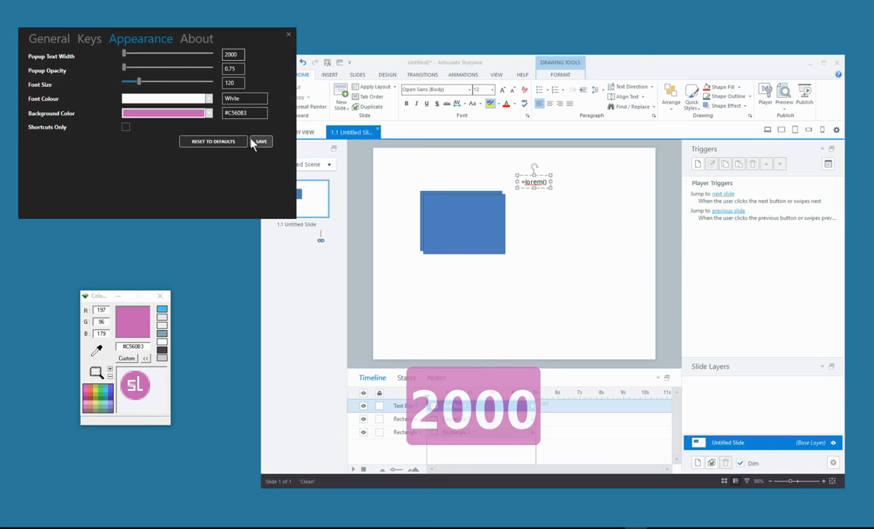
pyautogui.moveTo(406, 262)
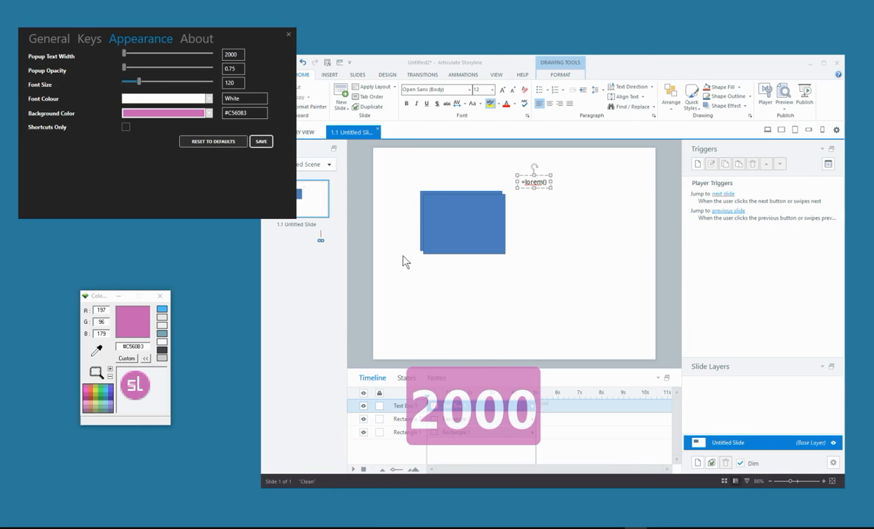